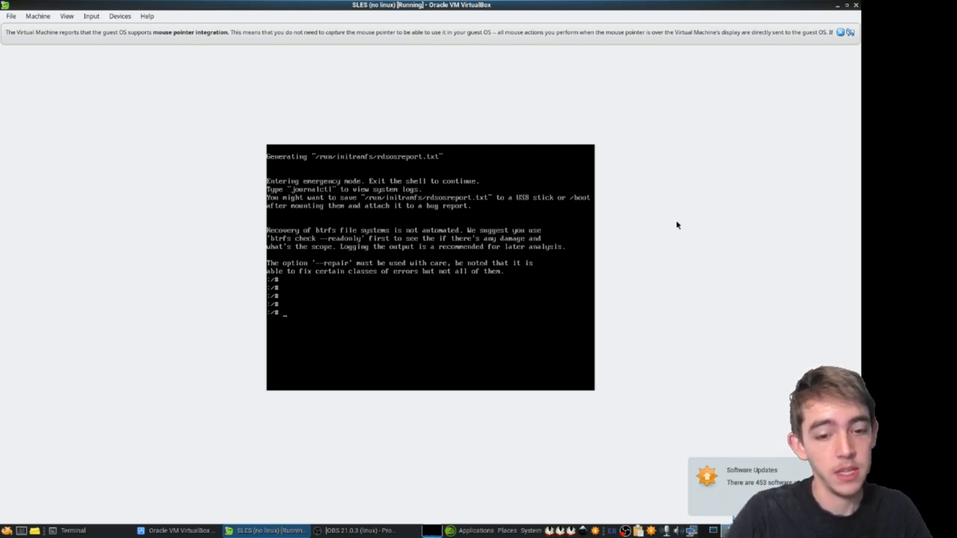
Mount /dev/sda2 on /mnt, rbind-mount dev, sys and proc into it, and chroot /mnt.
text(mount /dev/sda2 /mnt)
text(mount --bind /$i /mnt)
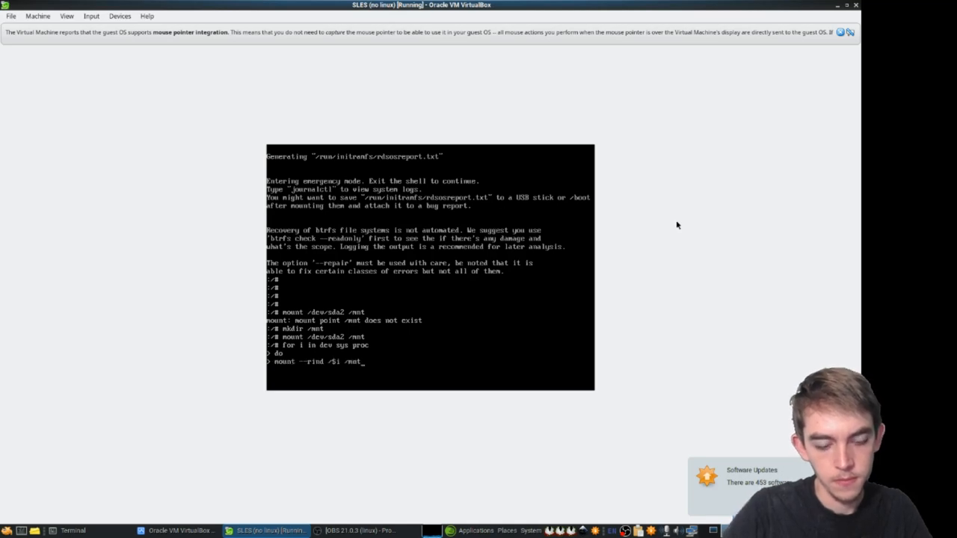
key(Return)
text(clear)
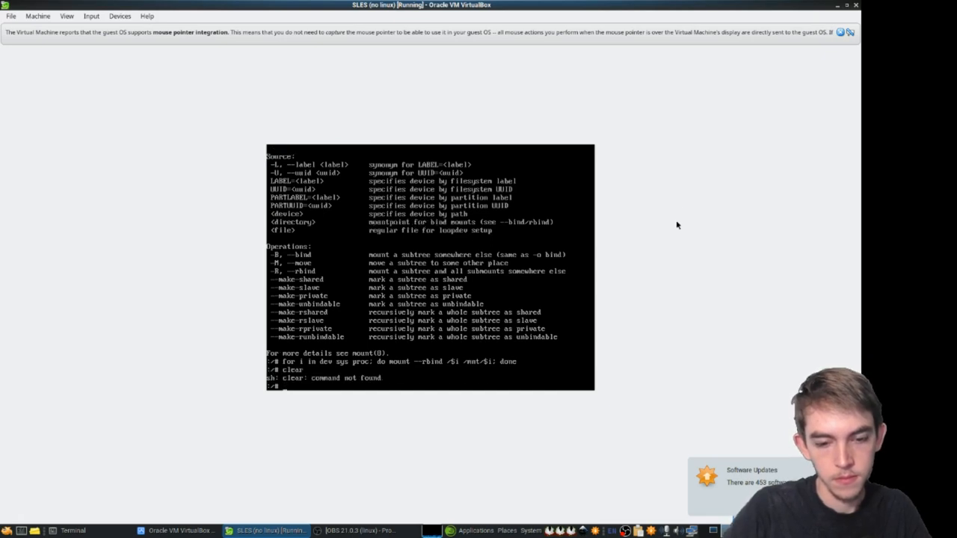
text(chroot /mnt)
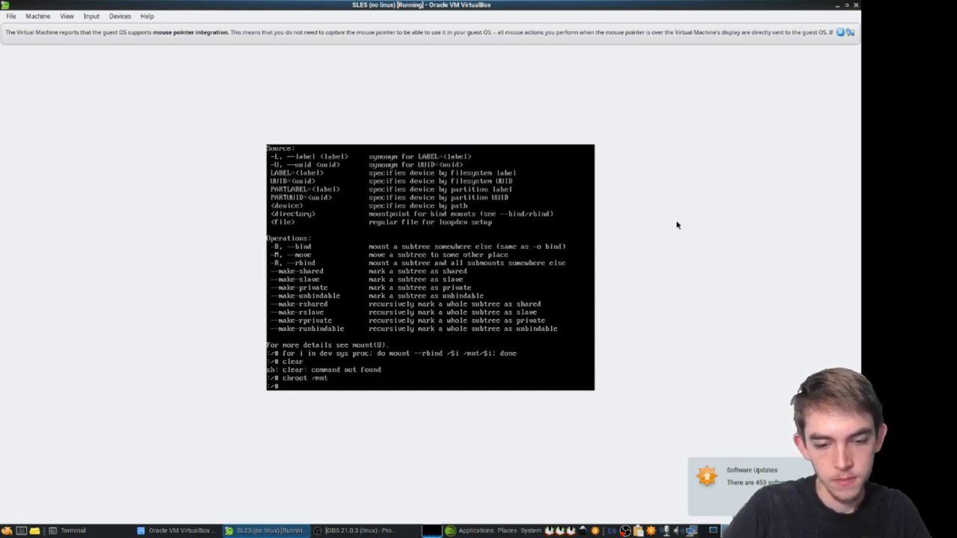
Inside the chroot, run mount -a, list files, attempt init 3, then launch yast.
text(mount -a)
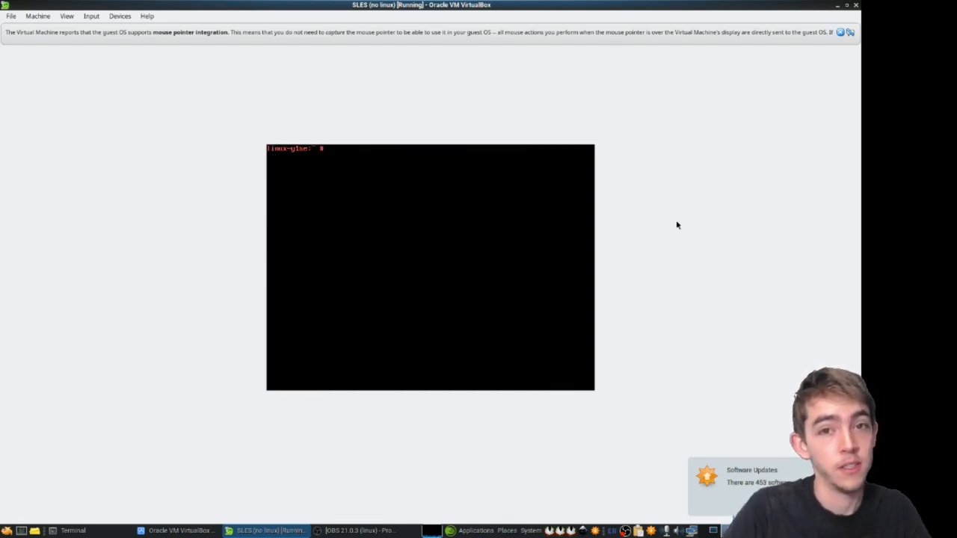
text(ls)
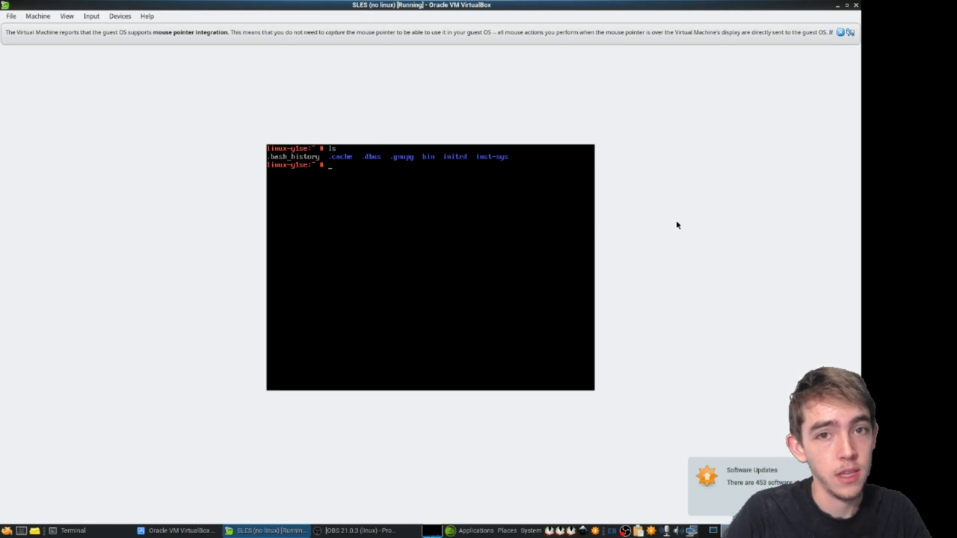
text(init 3)
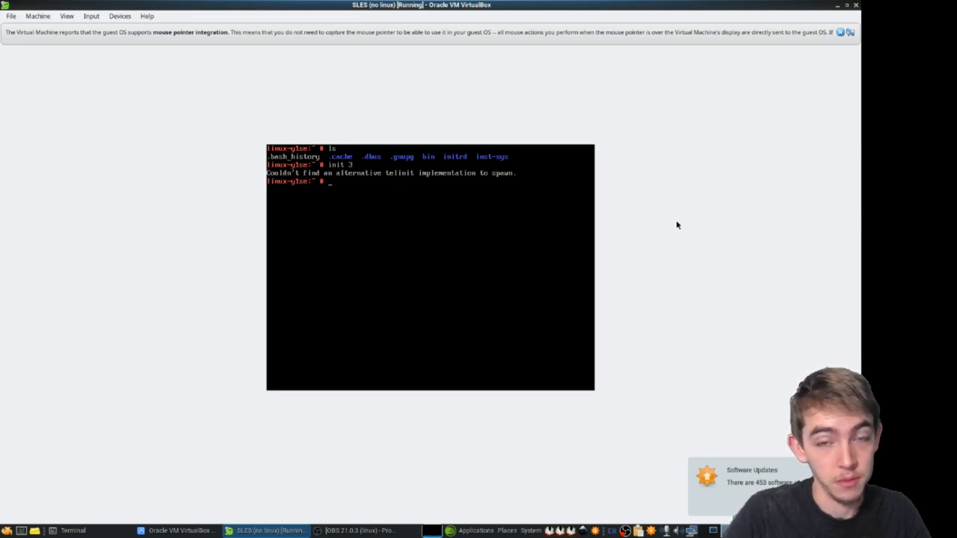
text(yast)
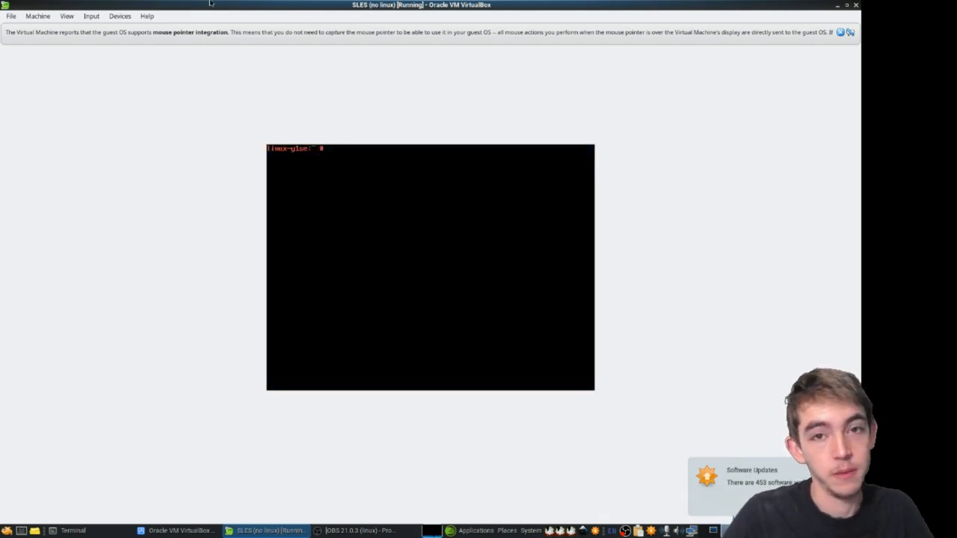
Exit the chroot and tab-complete ls /dev/ to list the device entries.
text(exit)
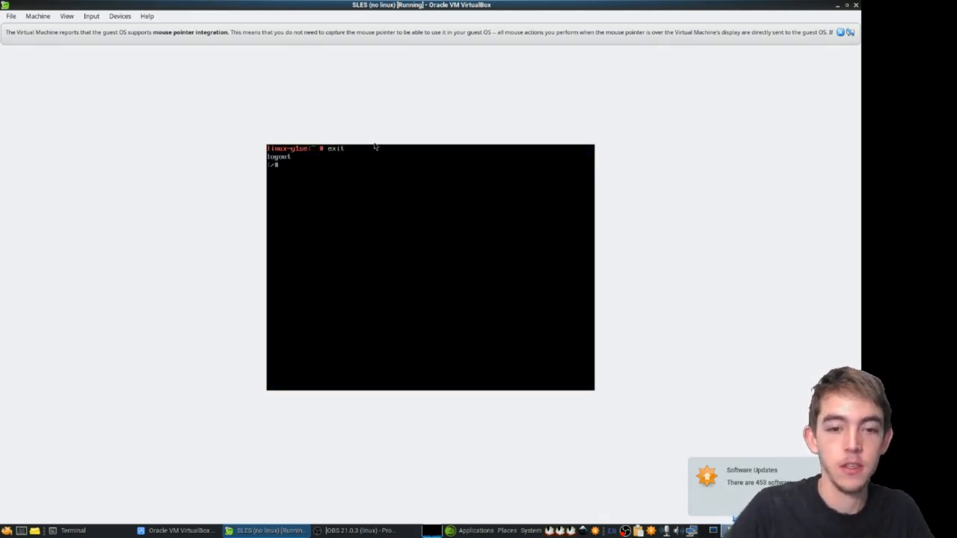
text(ls /dev/sda)
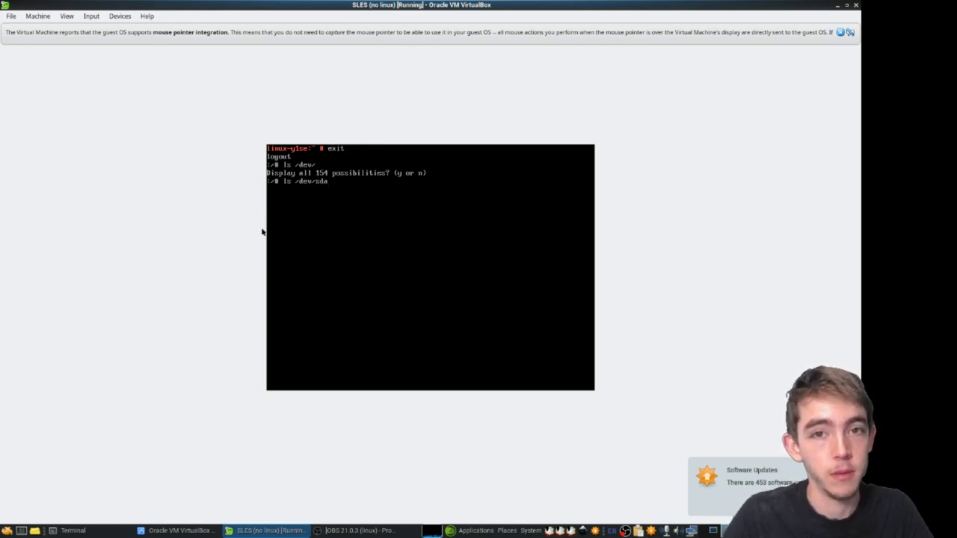
mouse_move(238, 181)
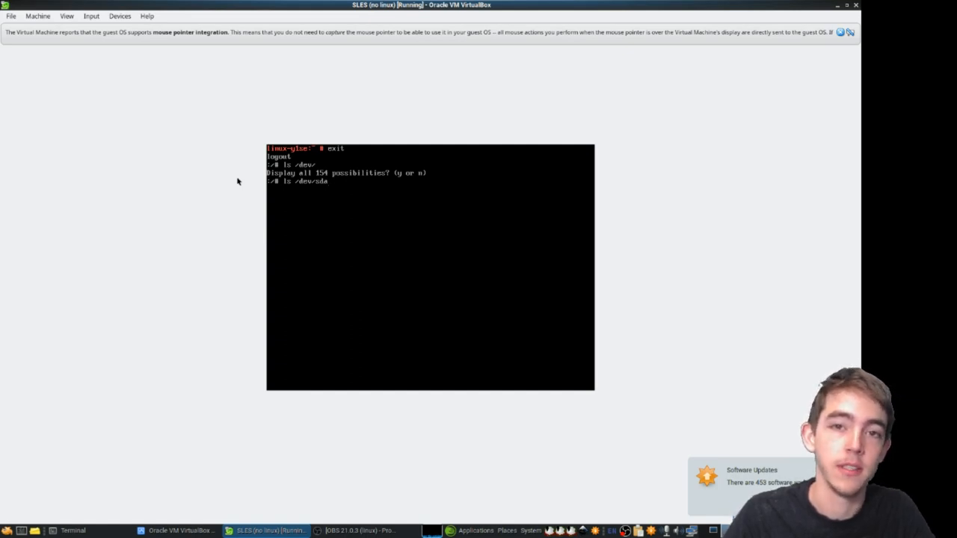
mouse_move(247, 185)
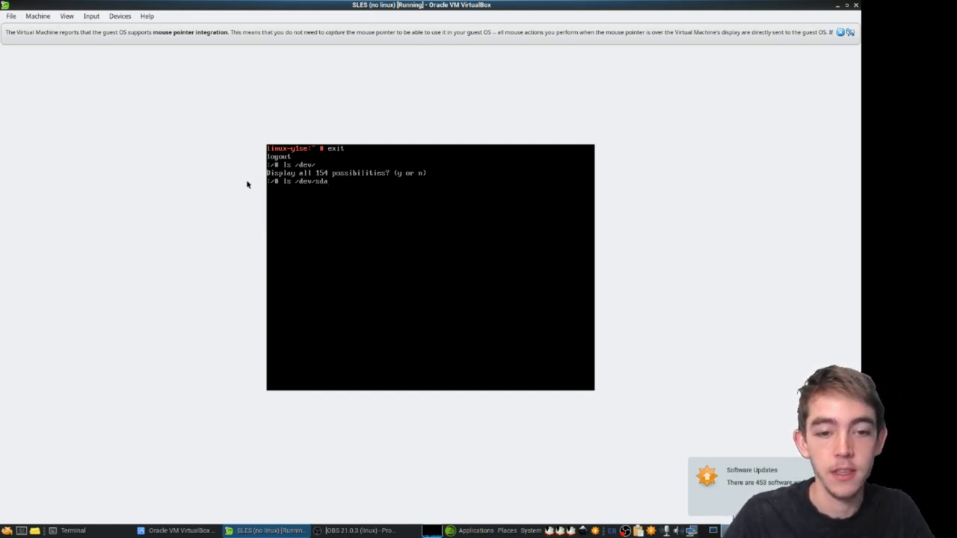